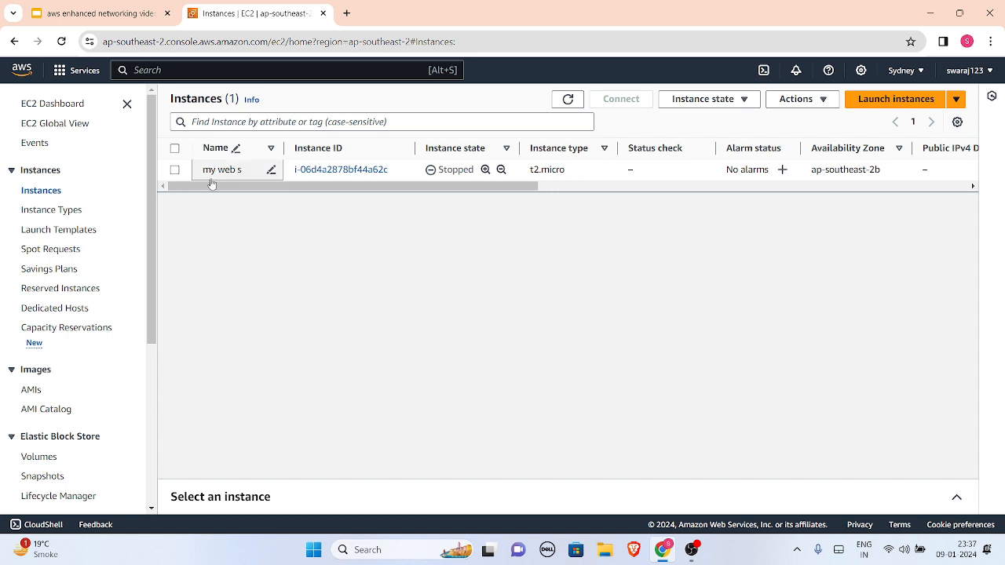
- Start the stopped t2.micro instance 'my web s' via Instance state > Start instance
left_click(223, 170)
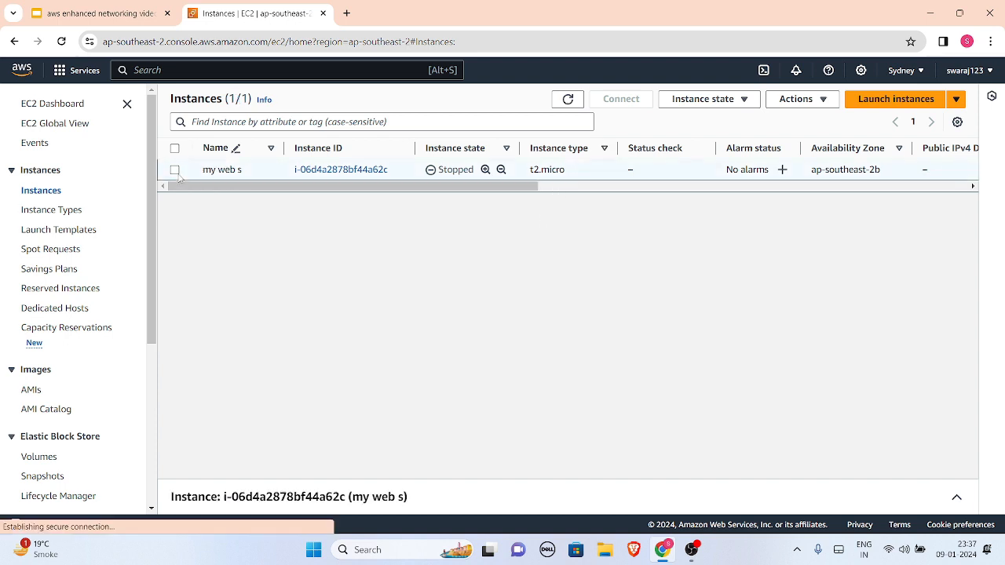
left_click(174, 169)
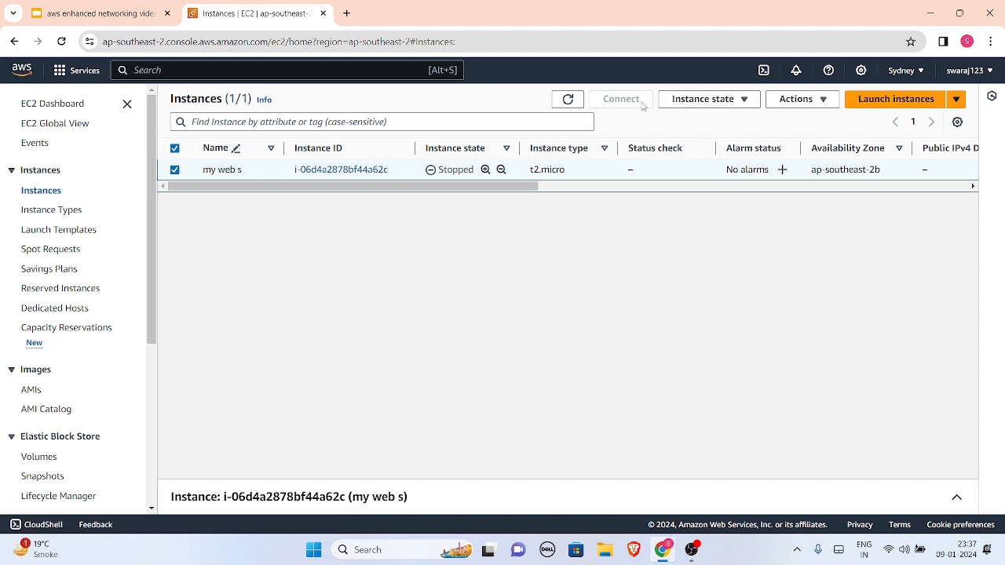
left_click(707, 97)
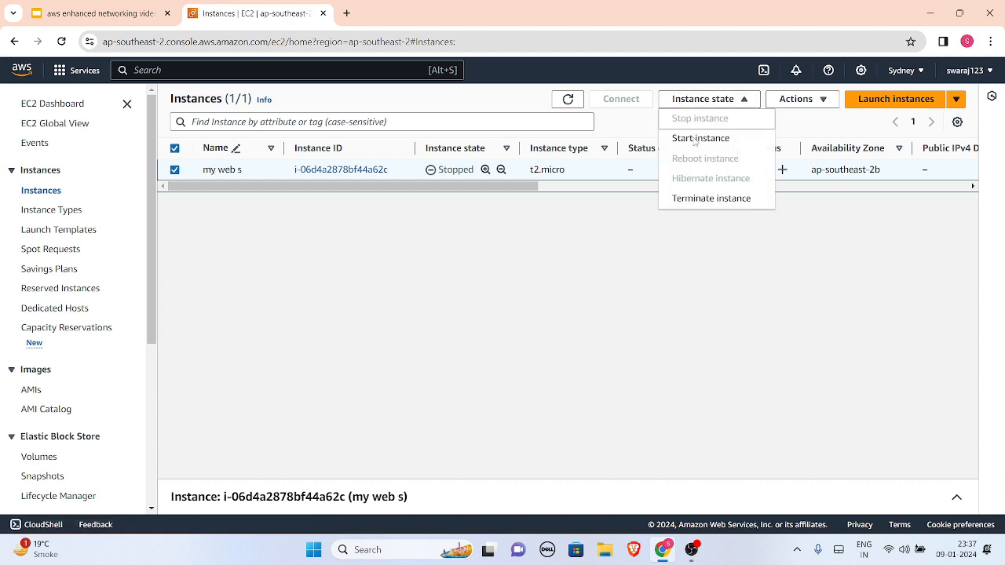
left_click(700, 138)
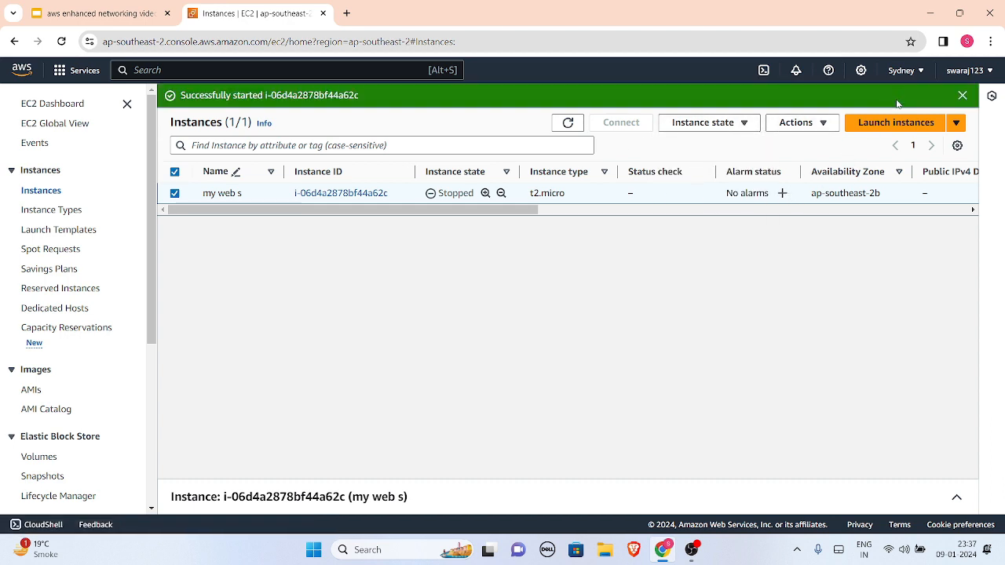
- Begin launching a new instance from the Instances page
left_click(895, 122)
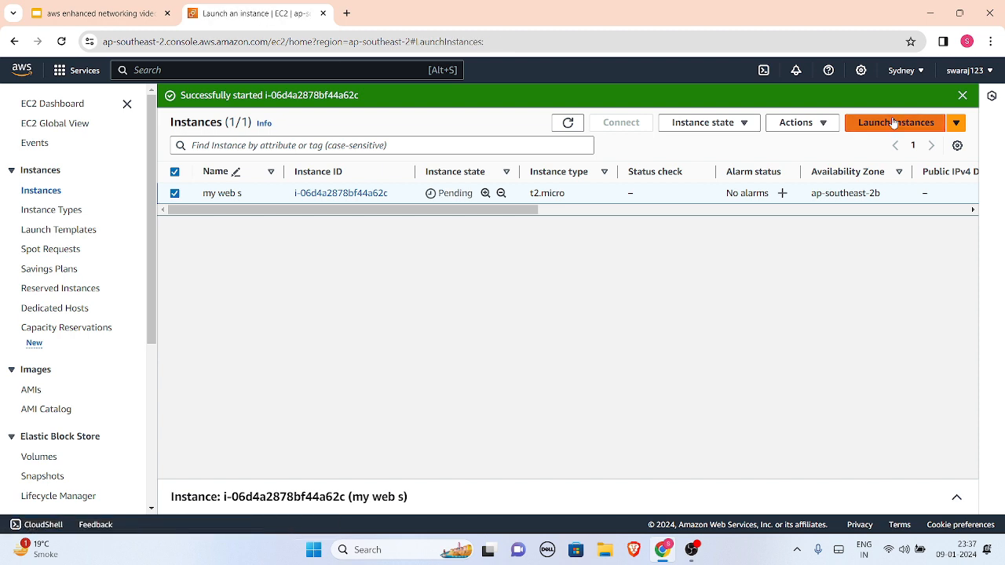
left_click(895, 123)
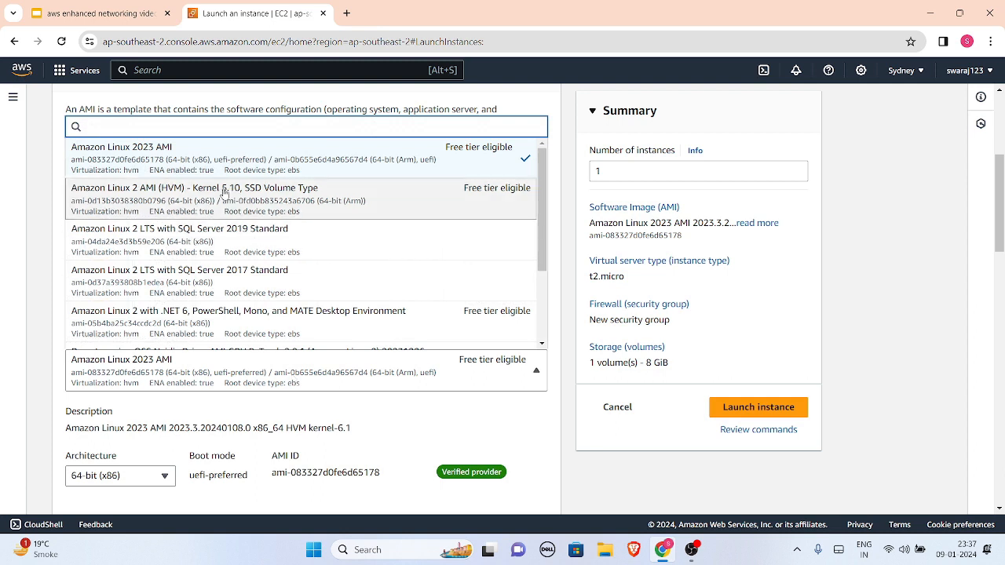
mouse_move(212, 189)
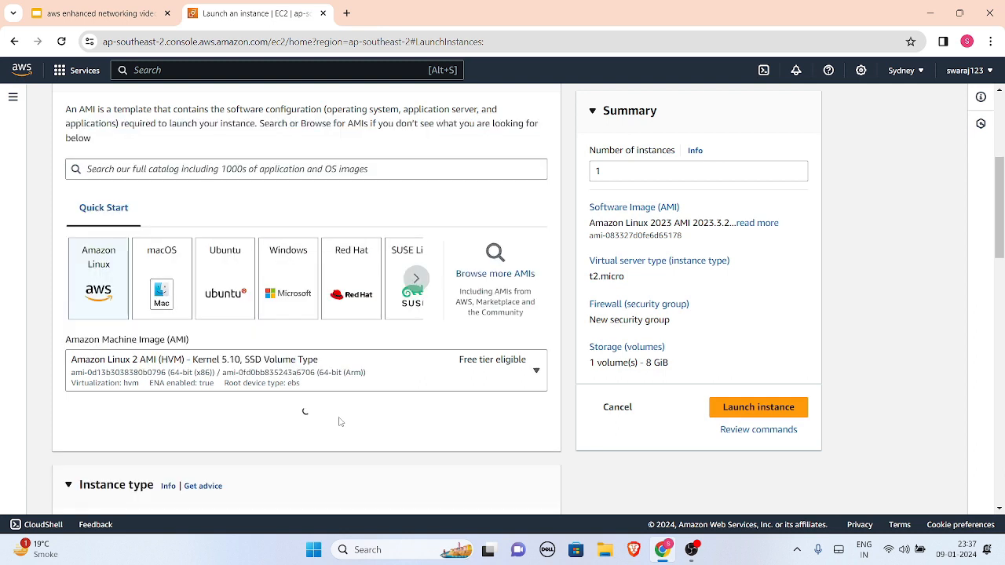
- Launch an Amazon Linux 2 instance of type t3.micro with the mykey key pair
scroll("down", 3)
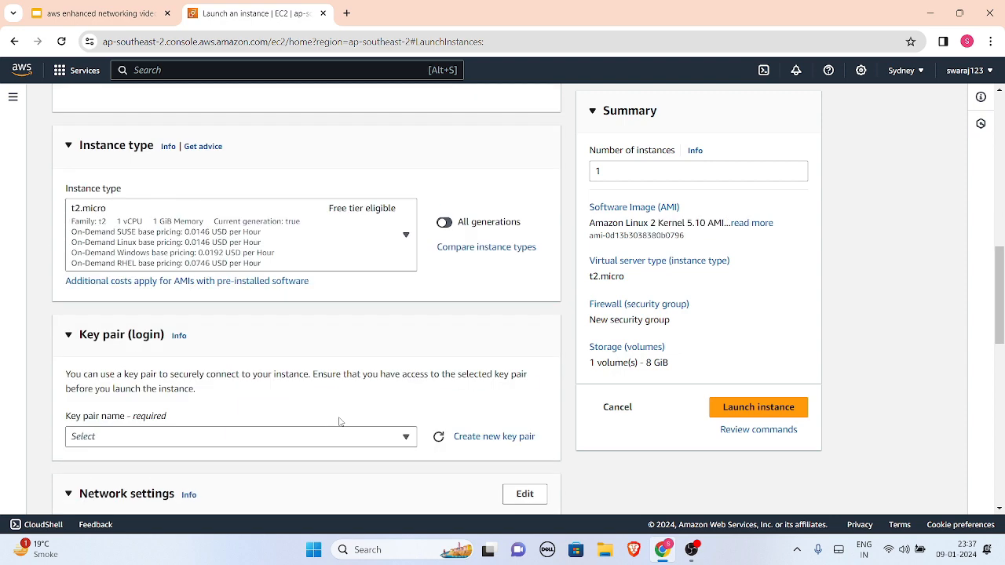
scroll("down", 3)
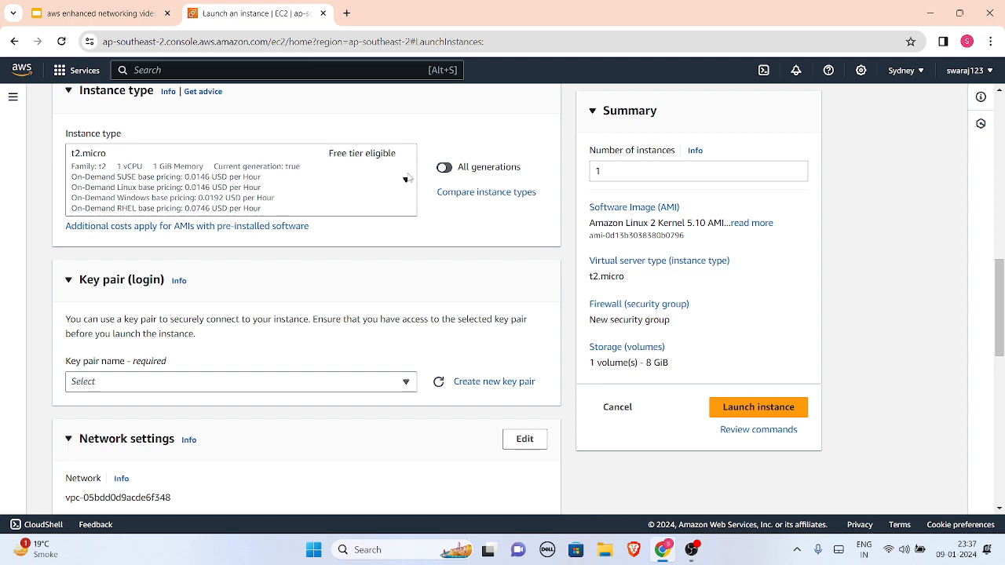
left_click(242, 179)
type("t3.")
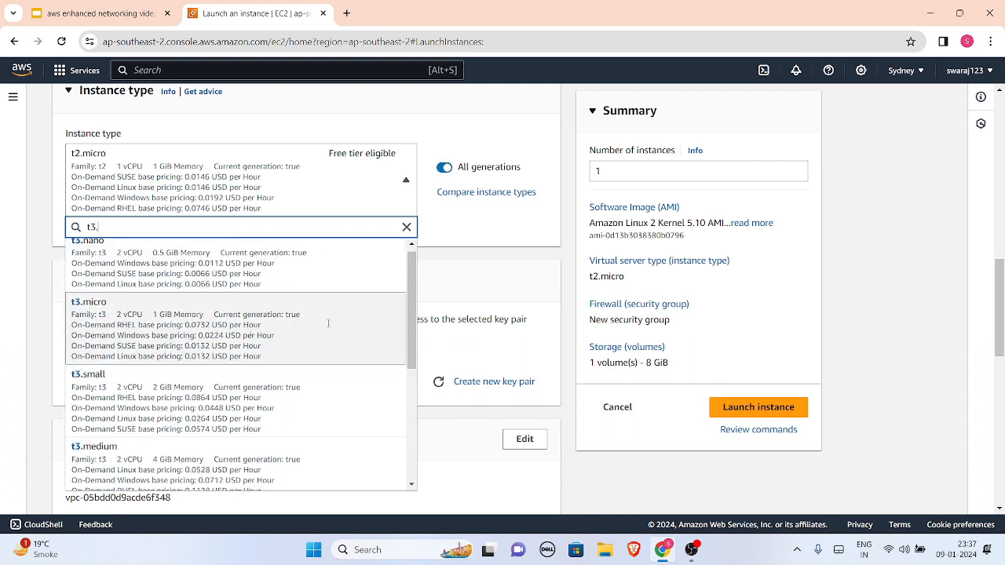
left_click(90, 302)
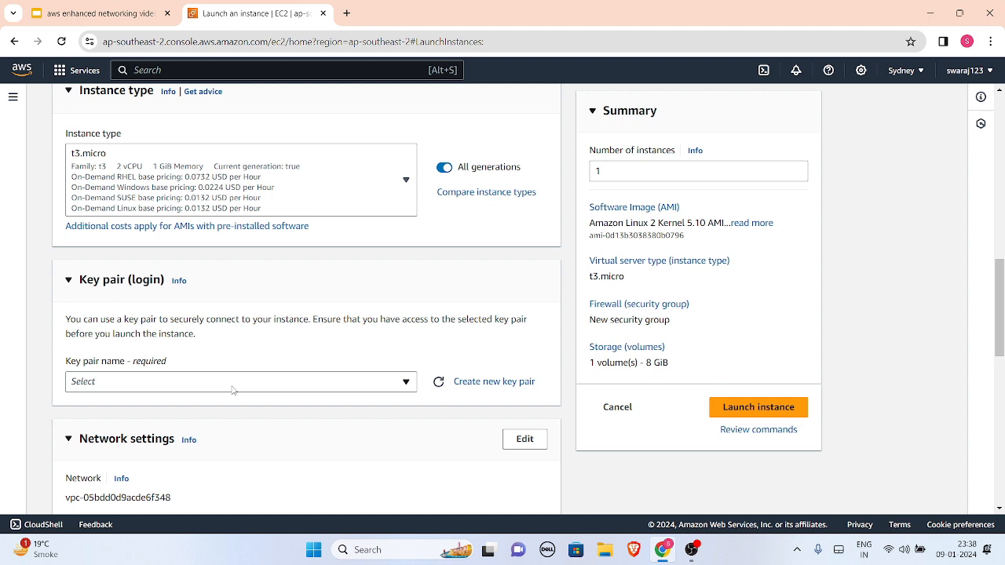
left_click(240, 382)
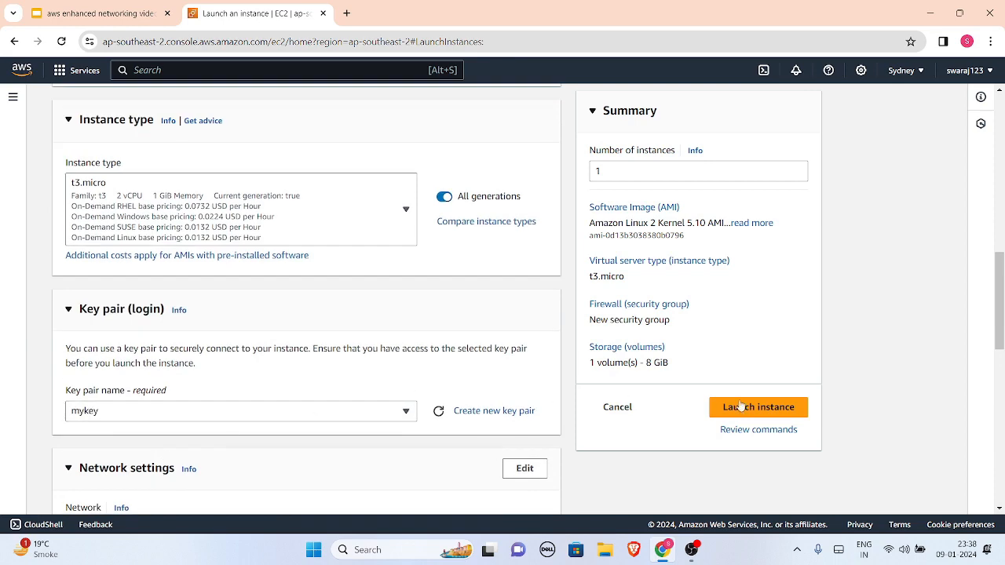
left_click(757, 407)
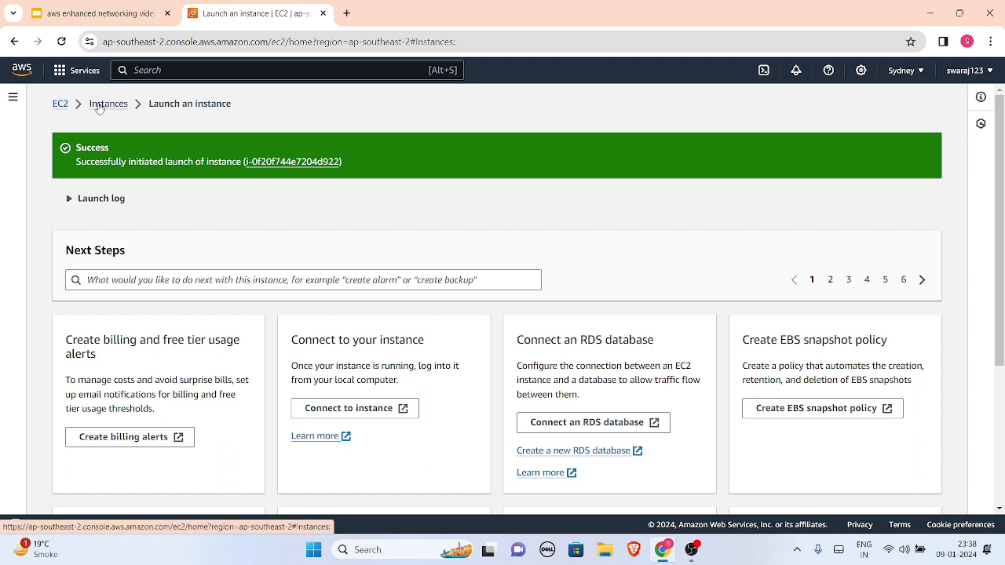
- Return to the Instances list and refresh it so both instances show as running
left_click(109, 103)
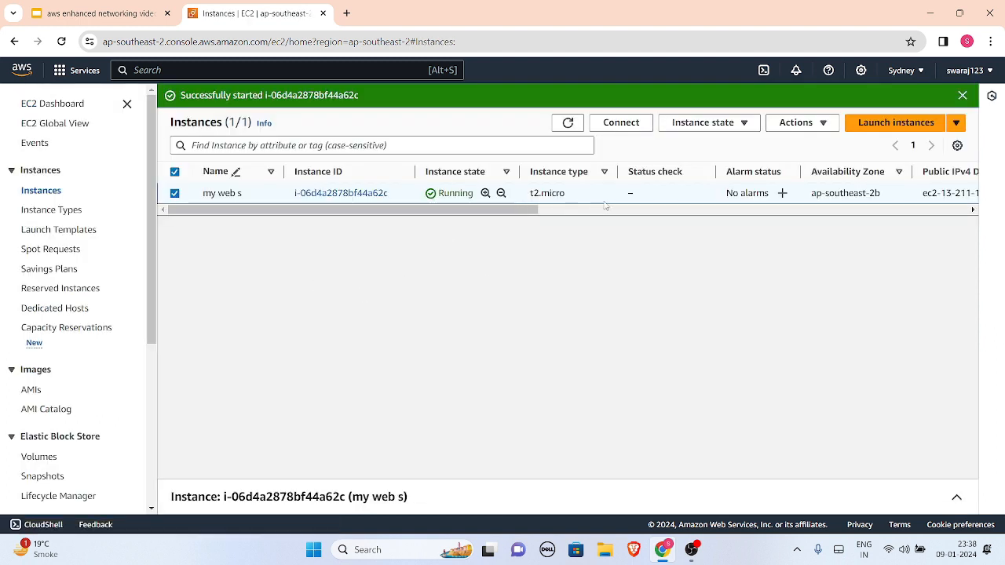
left_click(566, 123)
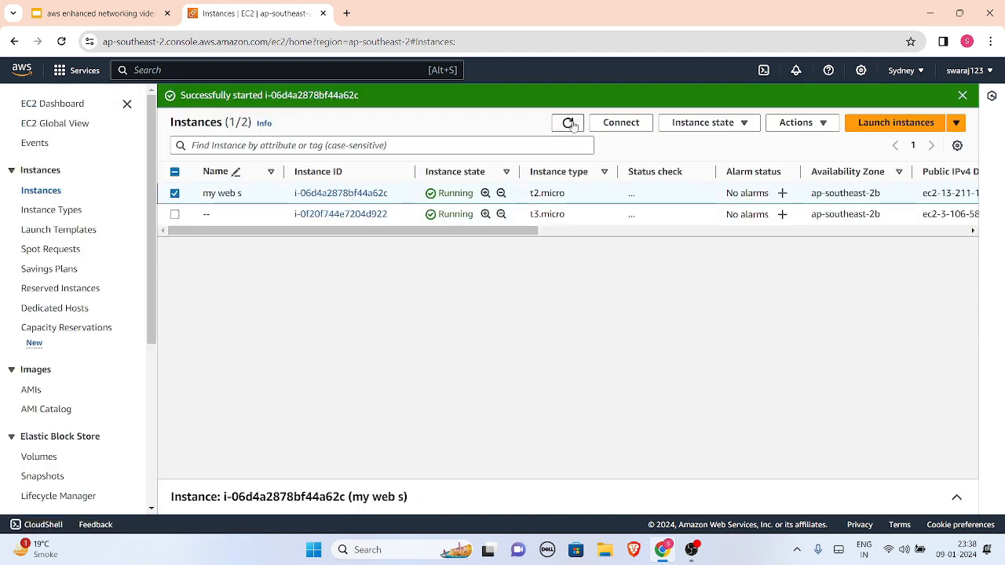
left_click(567, 123)
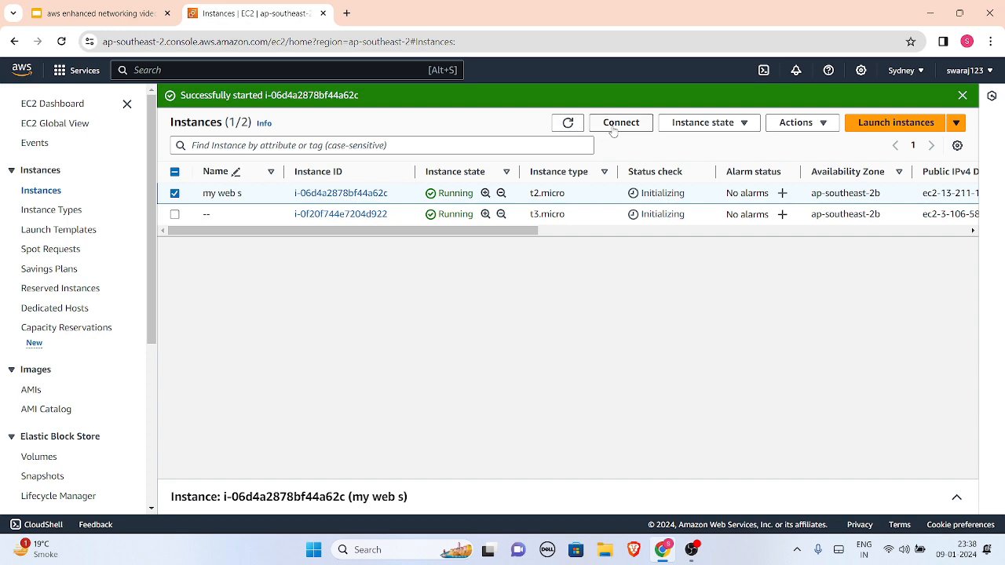
- Connect to 'my web s' through EC2 Instance Connect as ec2-user in a browser terminal
left_click(620, 122)
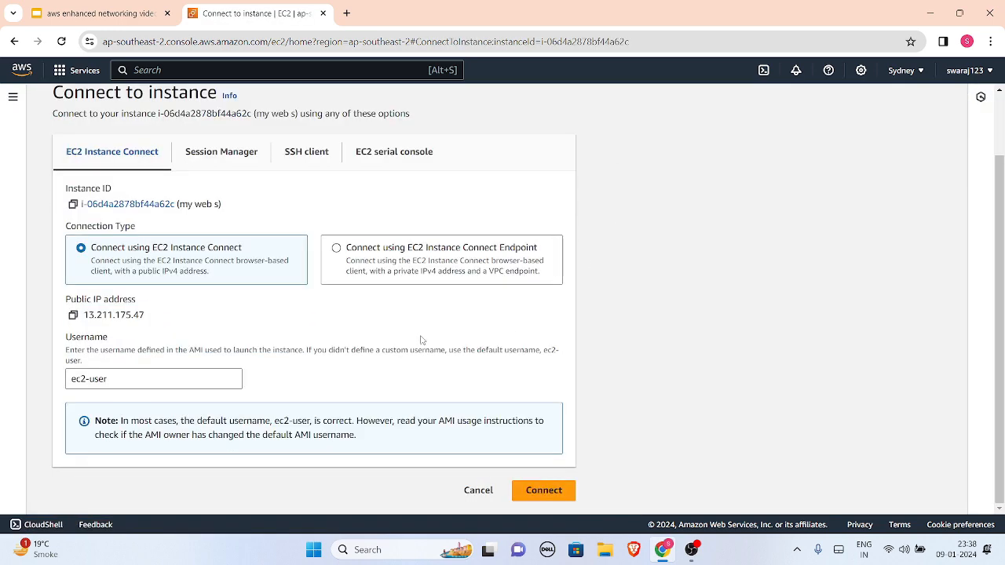
left_click(543, 490)
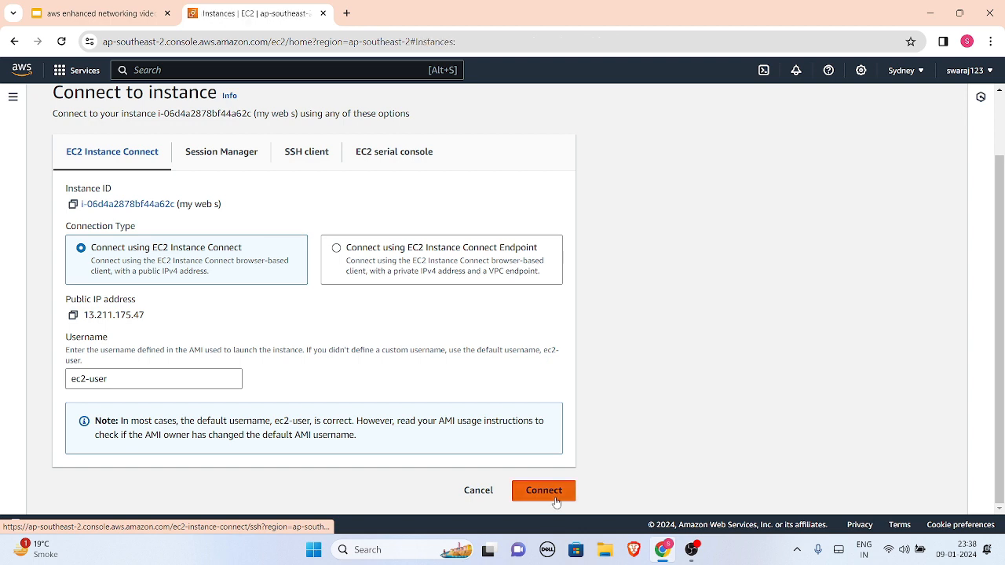
left_click(544, 490)
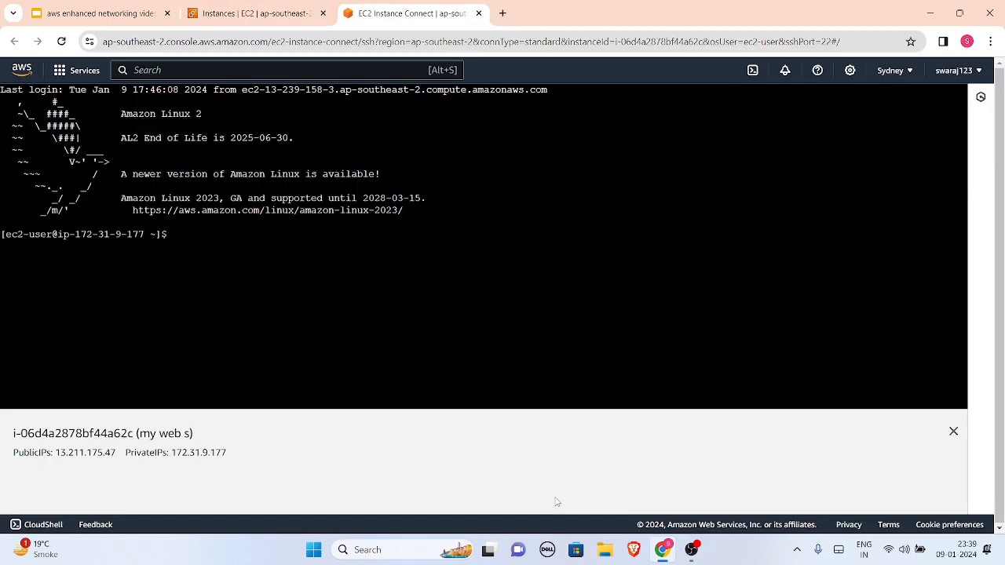
mouse_move(226, 209)
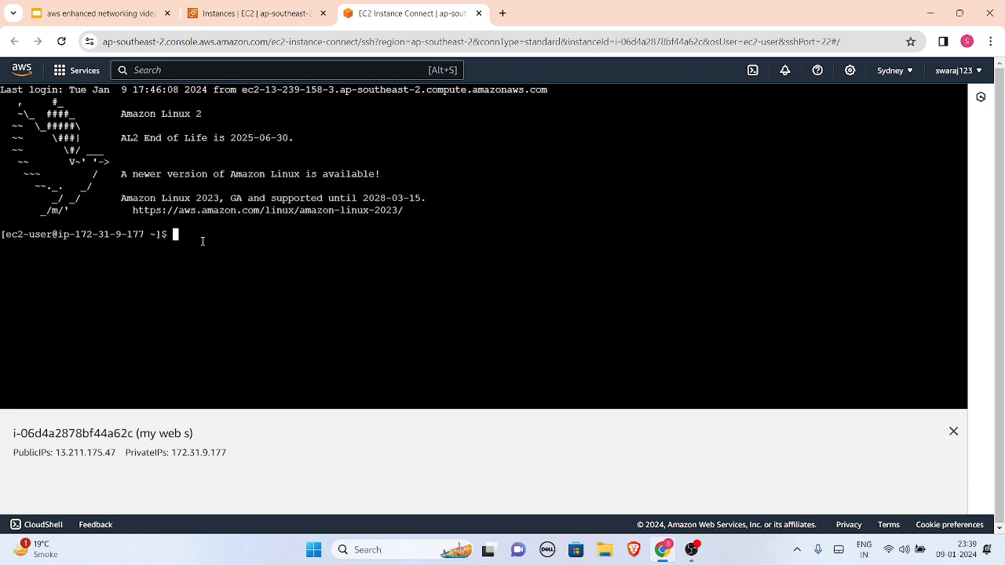
- Run modinfo ena on 'my web s' and clear the screen
type("modinfo ena")
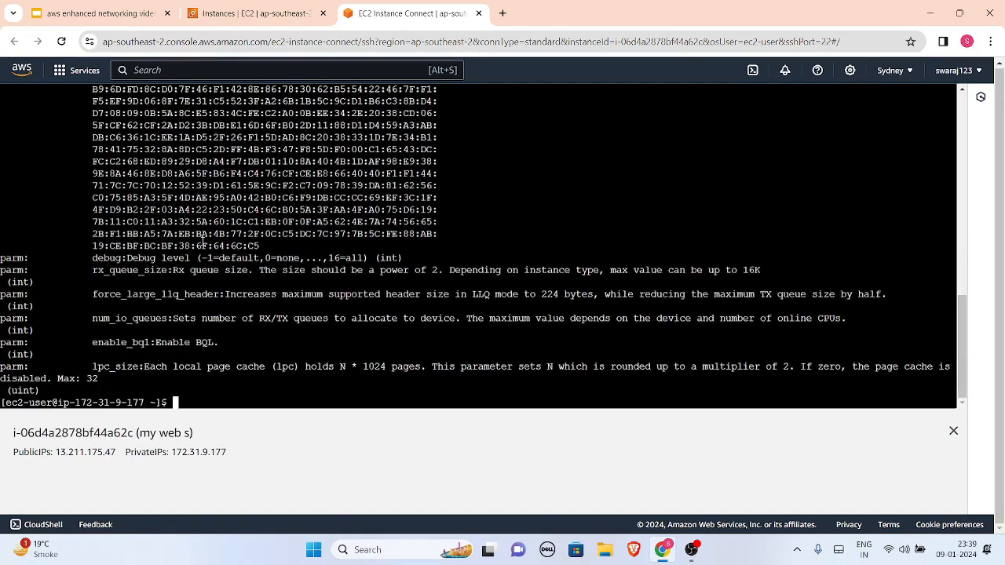
type("cl")
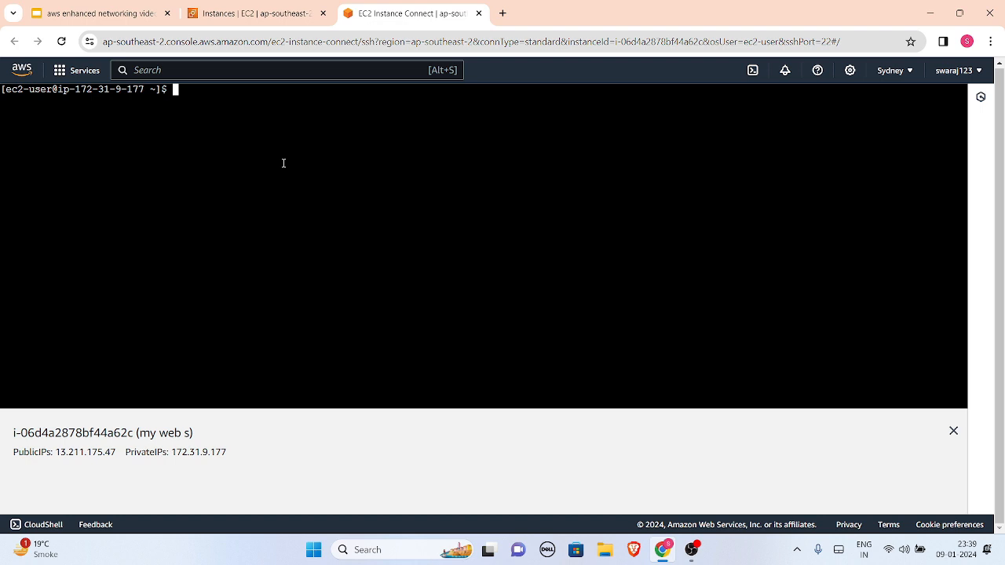
- Run ethtool -i eth0 showing the vif driver, then return to the Instances list
type("ethtool -")
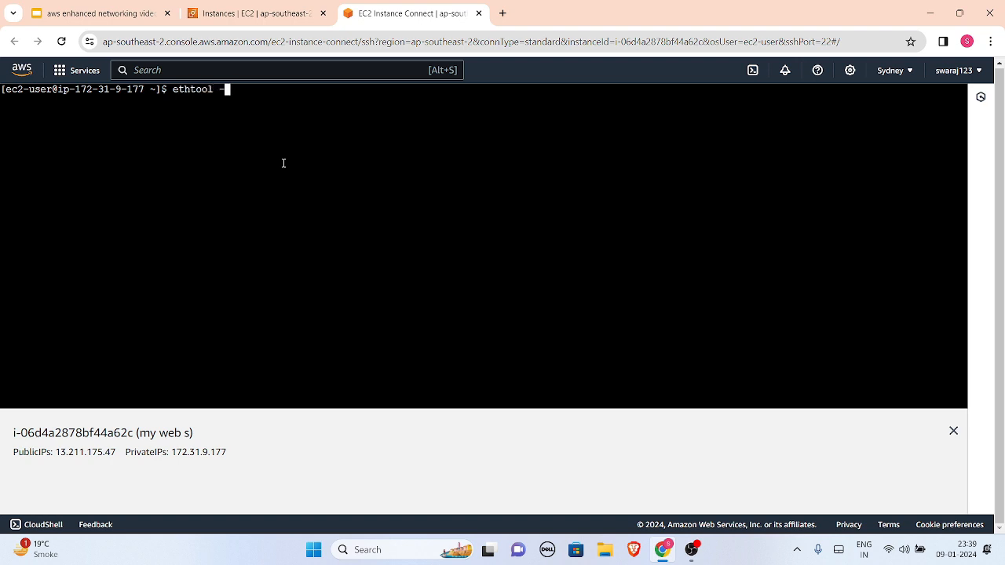
type("eth0")
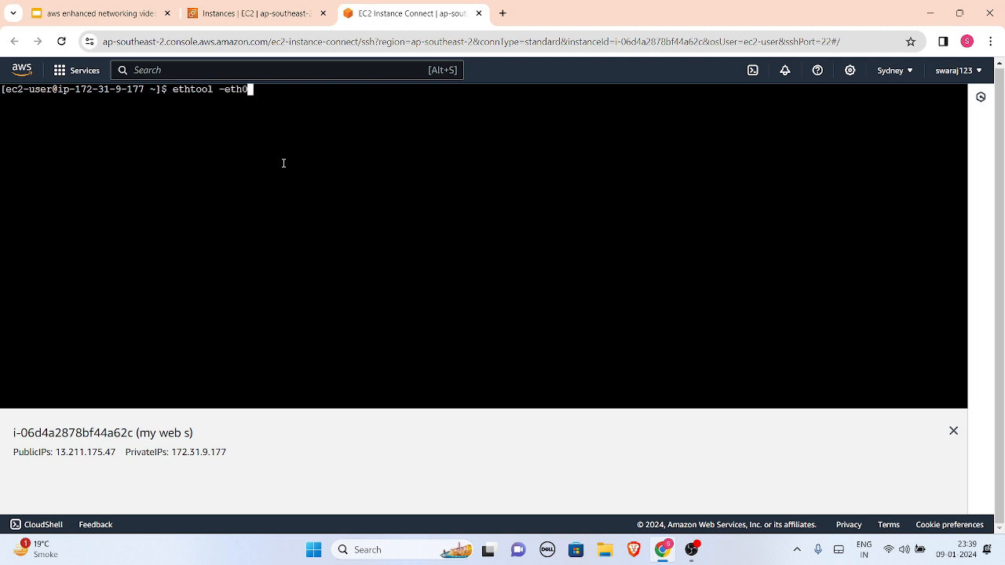
key("BackSpace")
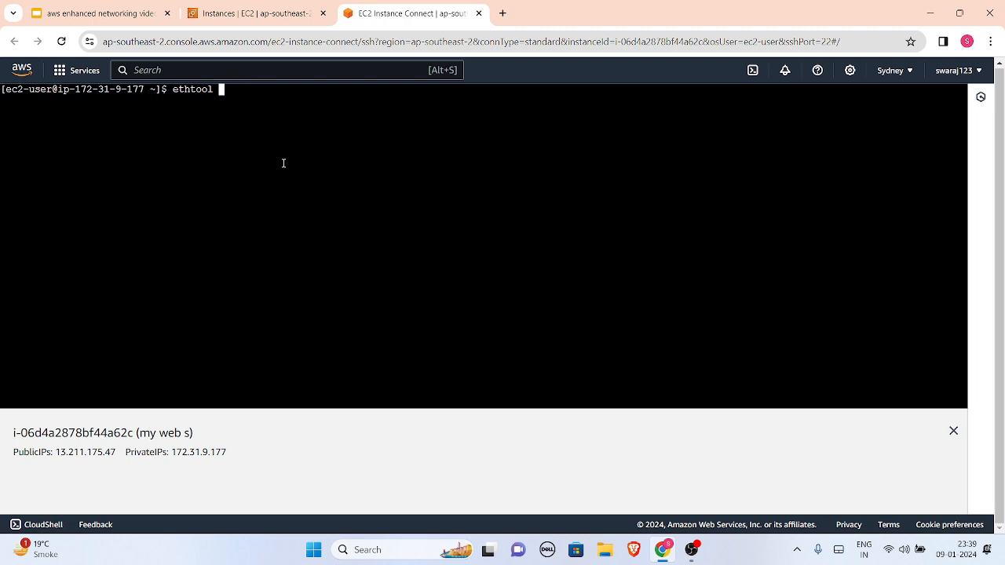
type("-i eth0")
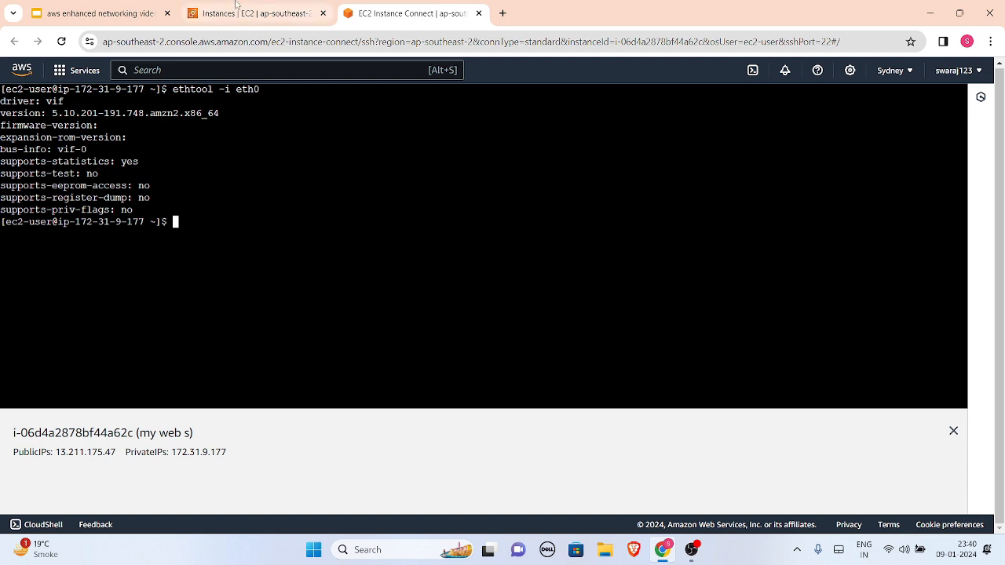
left_click(251, 13)
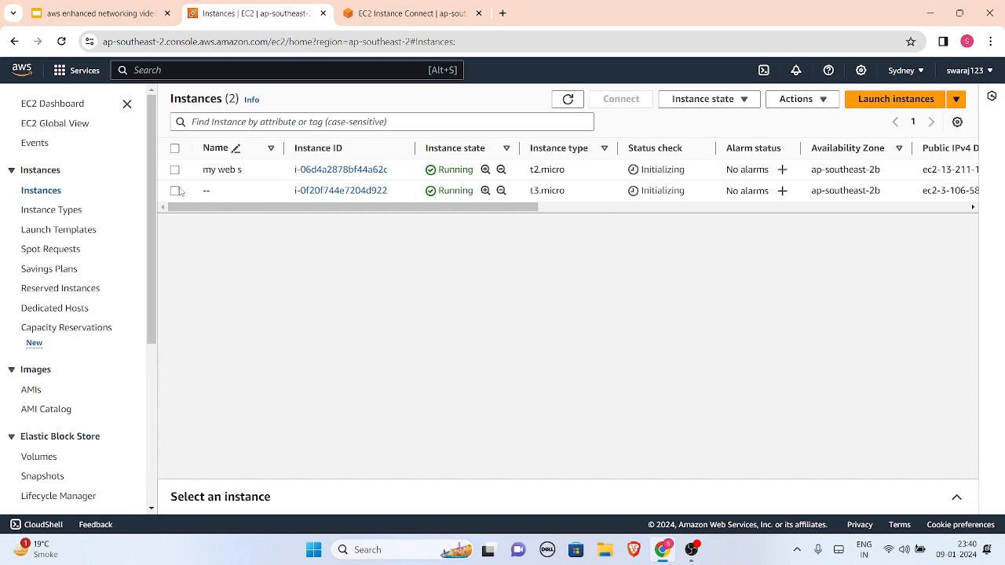
- Connect to the new t3.micro instance as ec2-user through EC2 Instance Connect
left_click(175, 190)
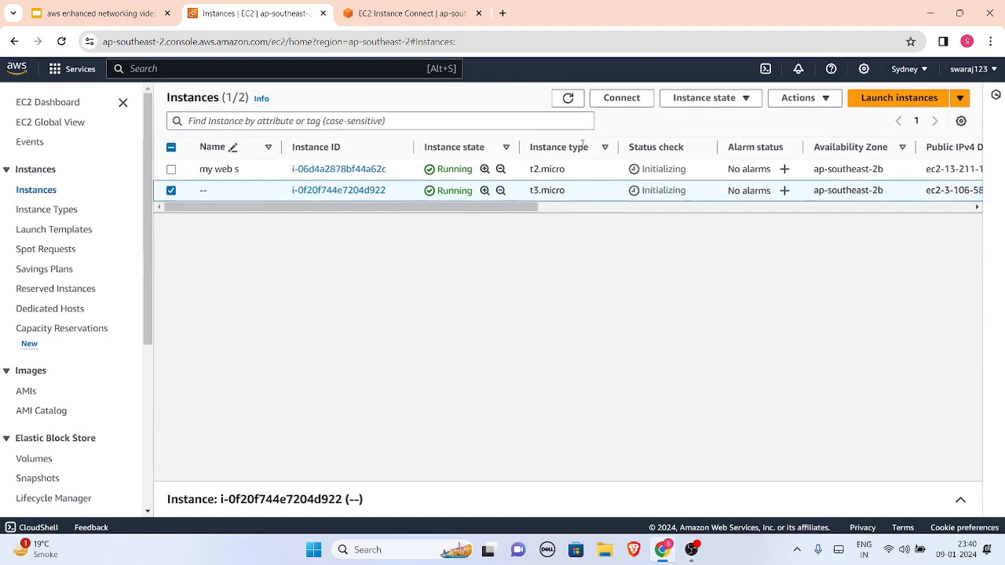
left_click(620, 98)
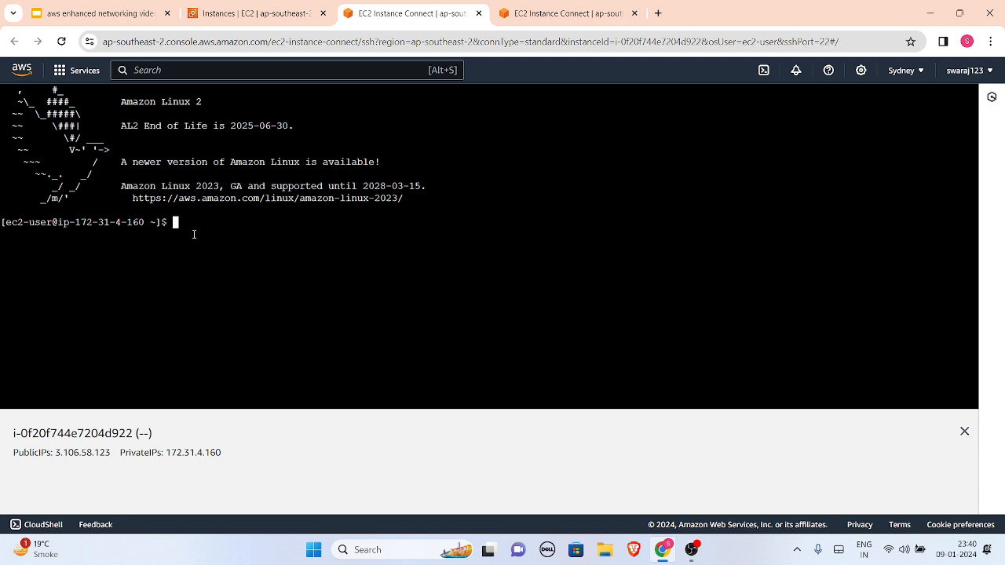
- Run modinfo ena on the t3.micro instance and clear the screen
type("mod")
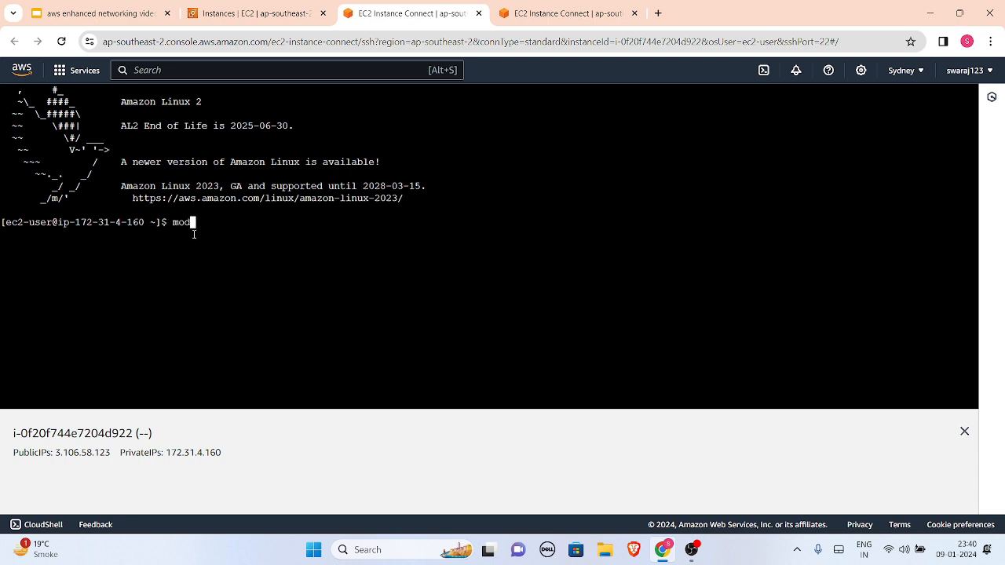
type("info")
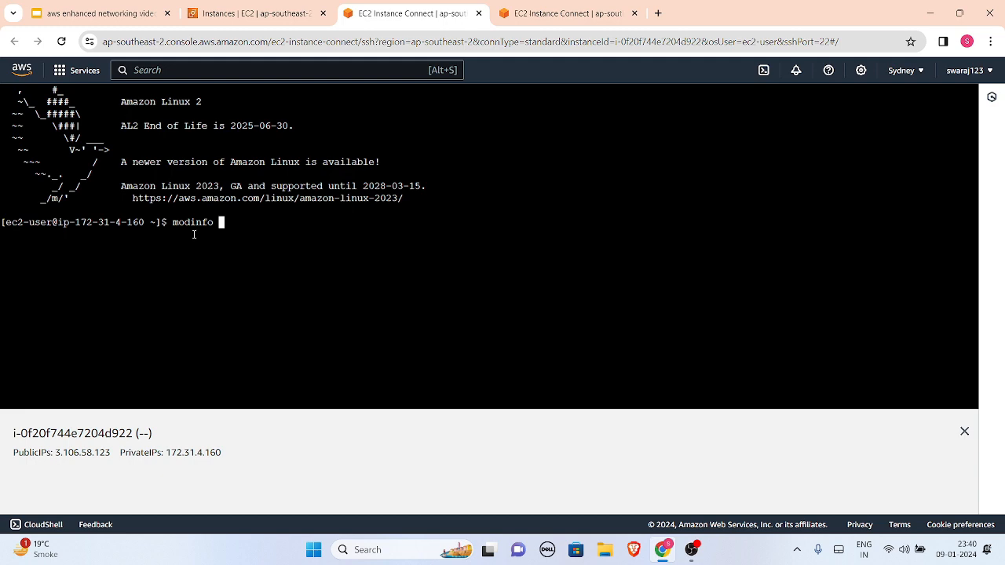
type("ena")
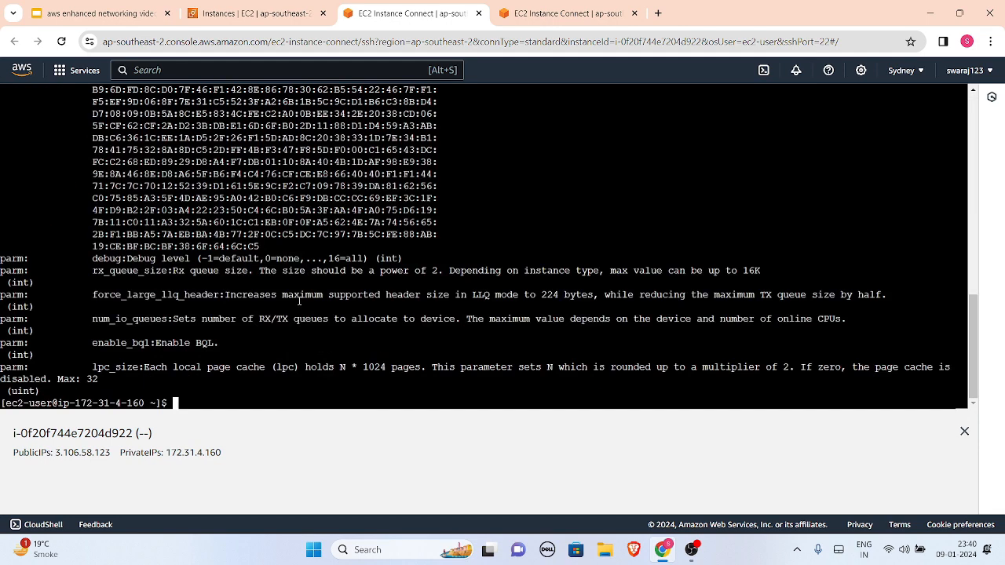
type("cl")
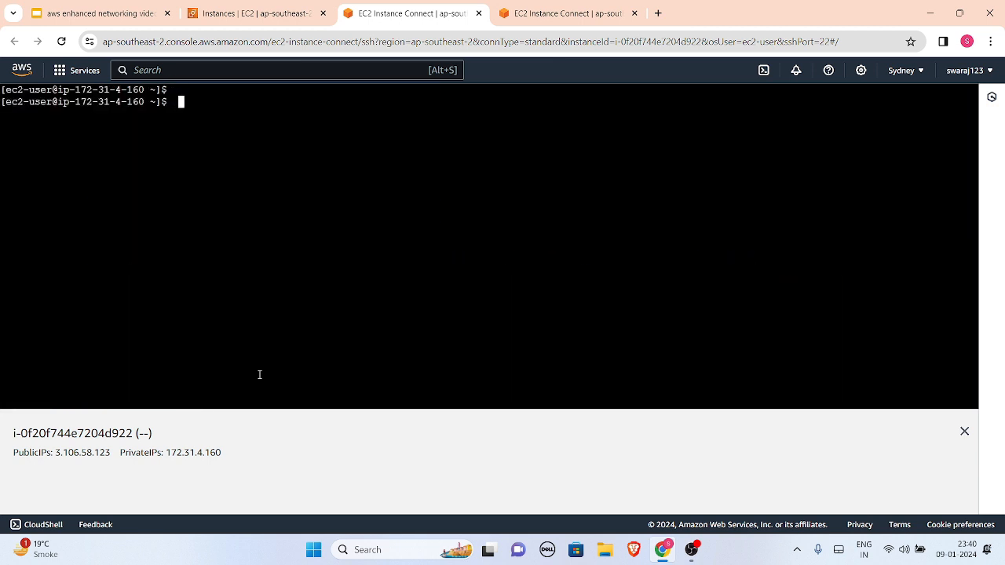
- Run ethtool -i eth0 and highlight the reported ena driver
type("eth")
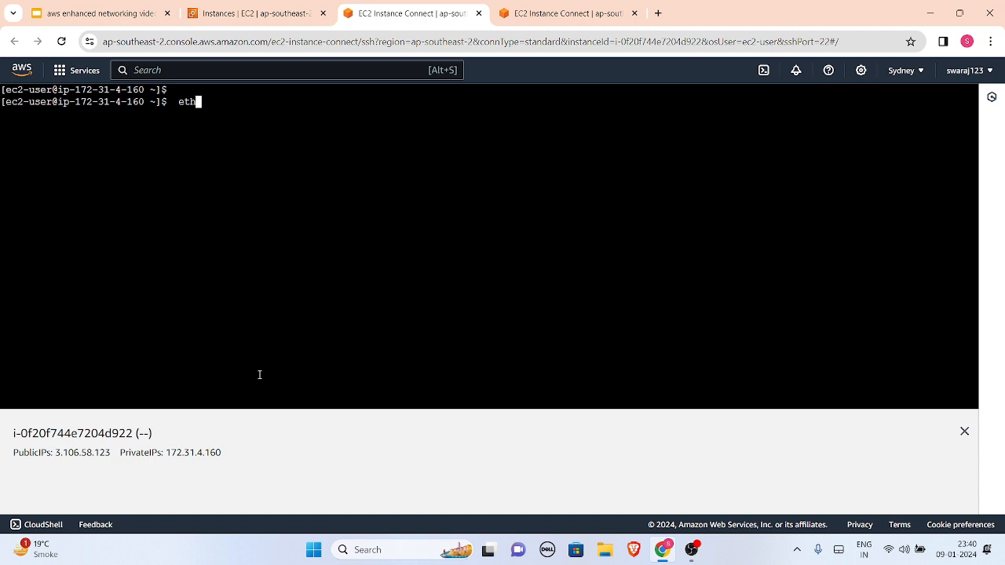
type("tool")
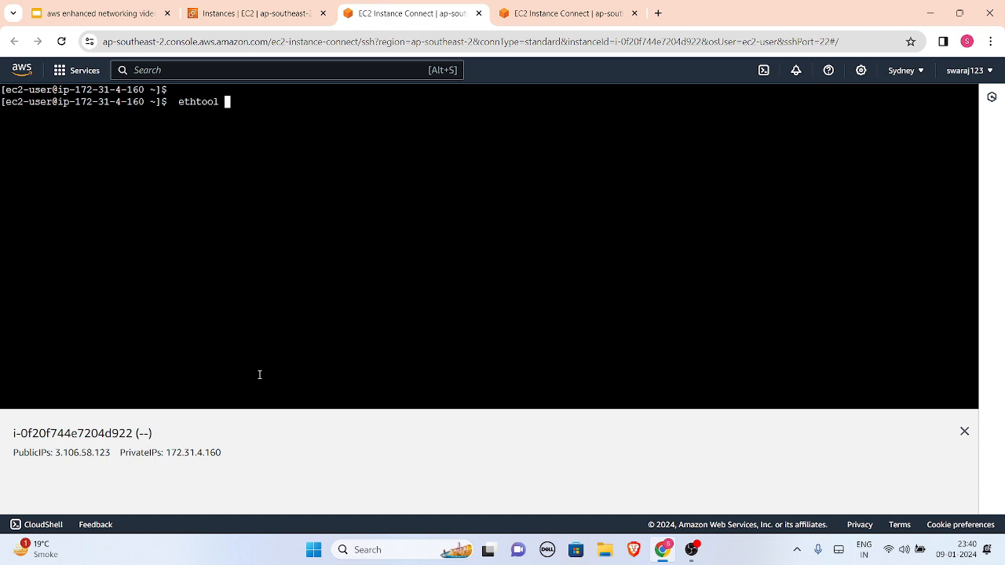
type("-i")
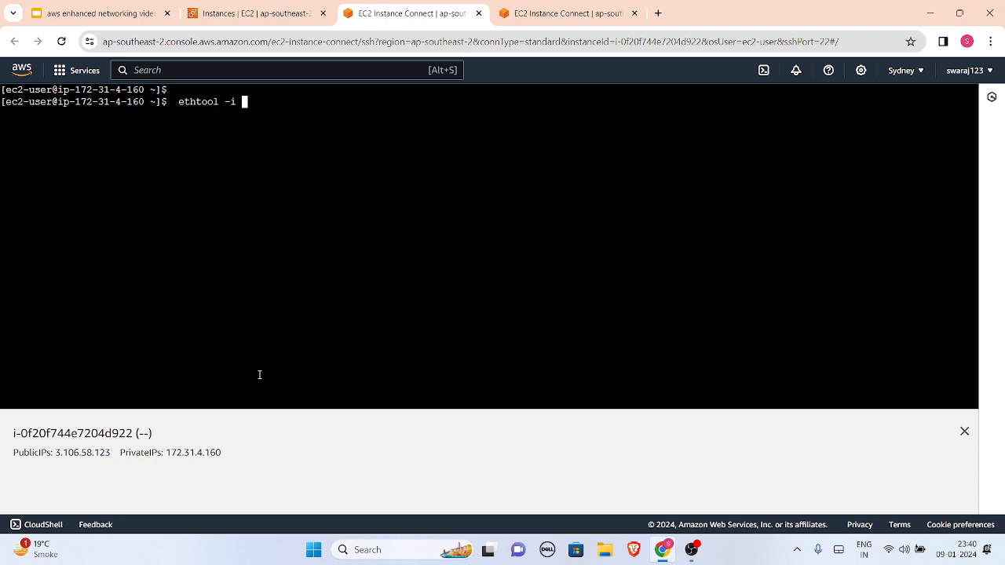
type("eth0")
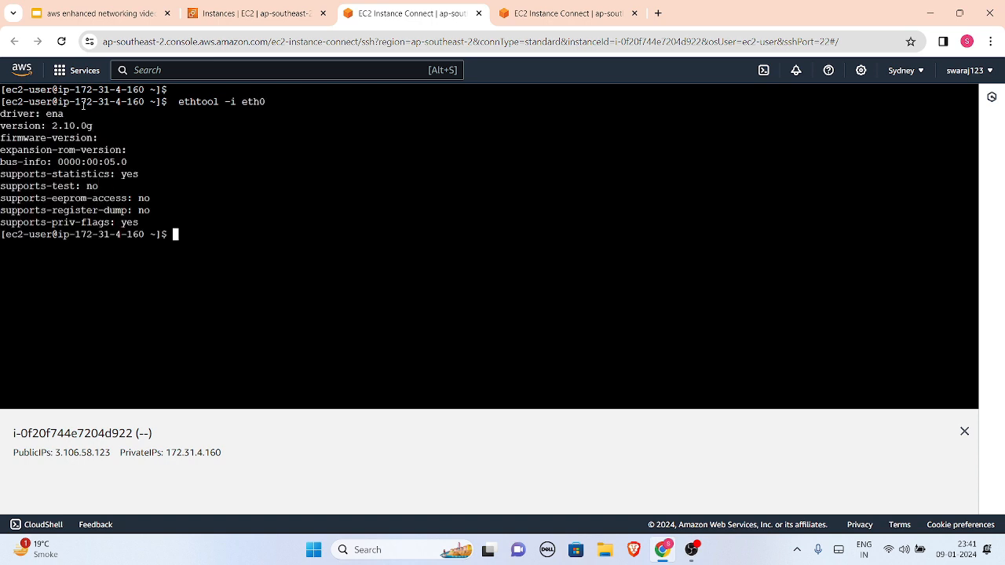
double_click(54, 113)
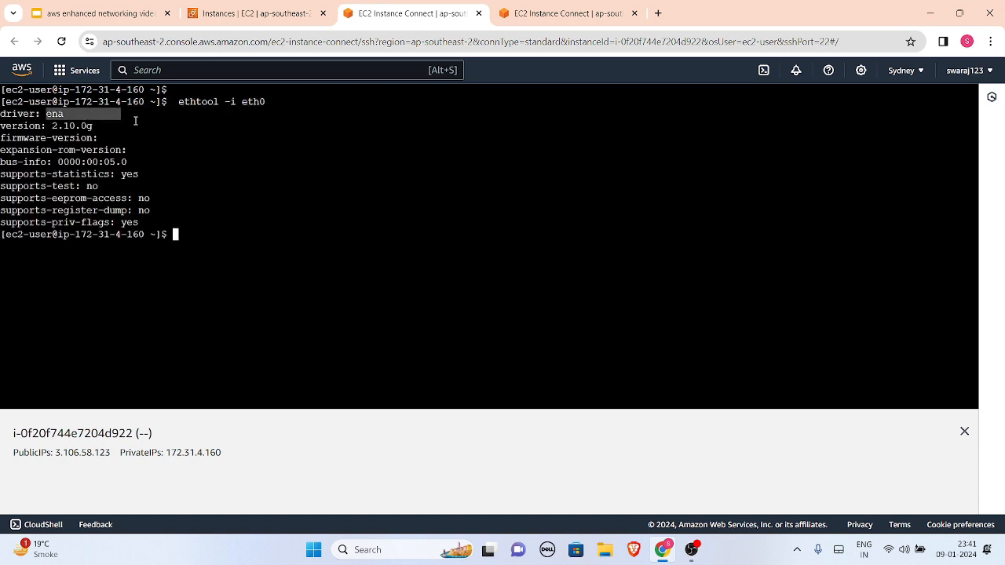